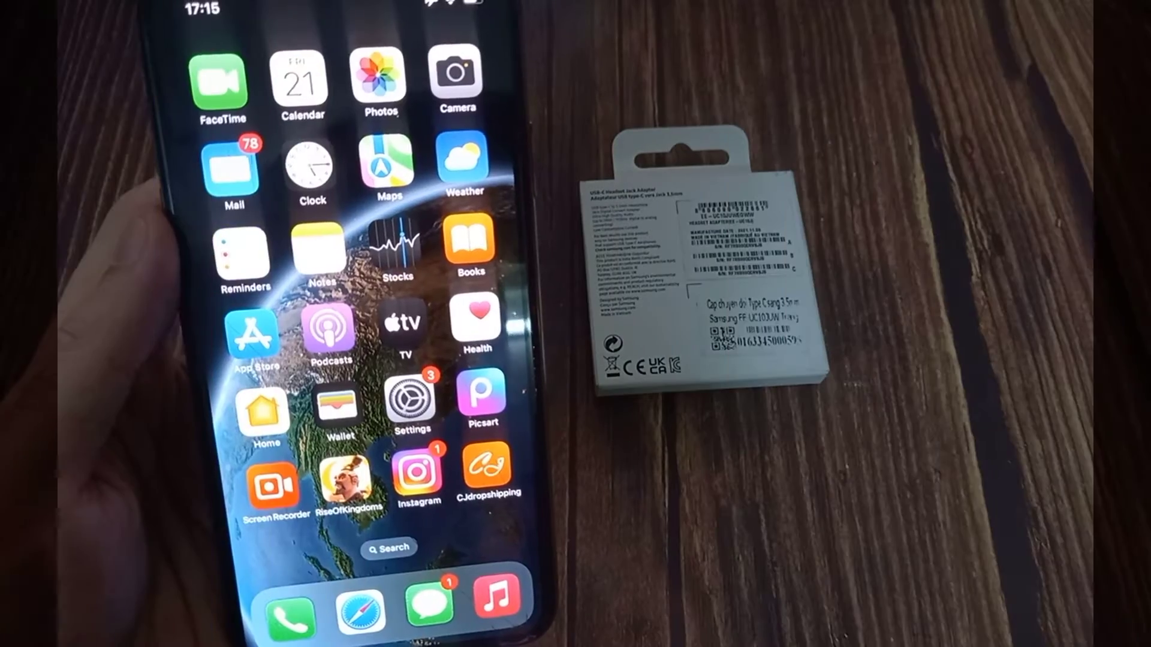
- Open Notes and launch the document scanner from a new note
click(318, 257)
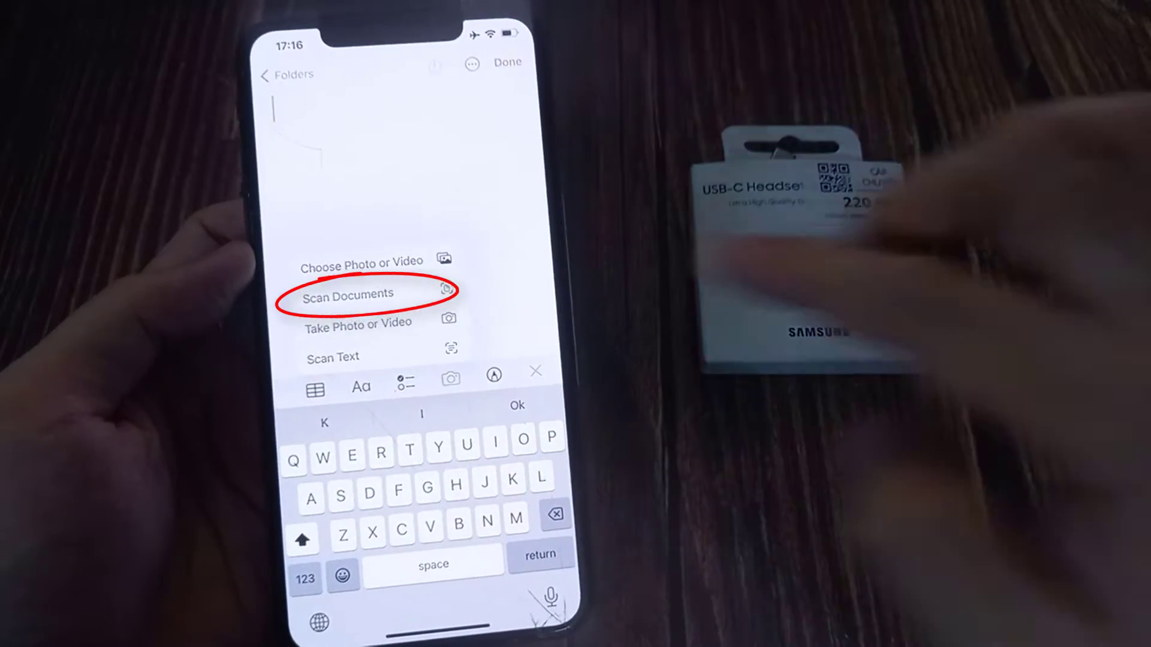
click(351, 294)
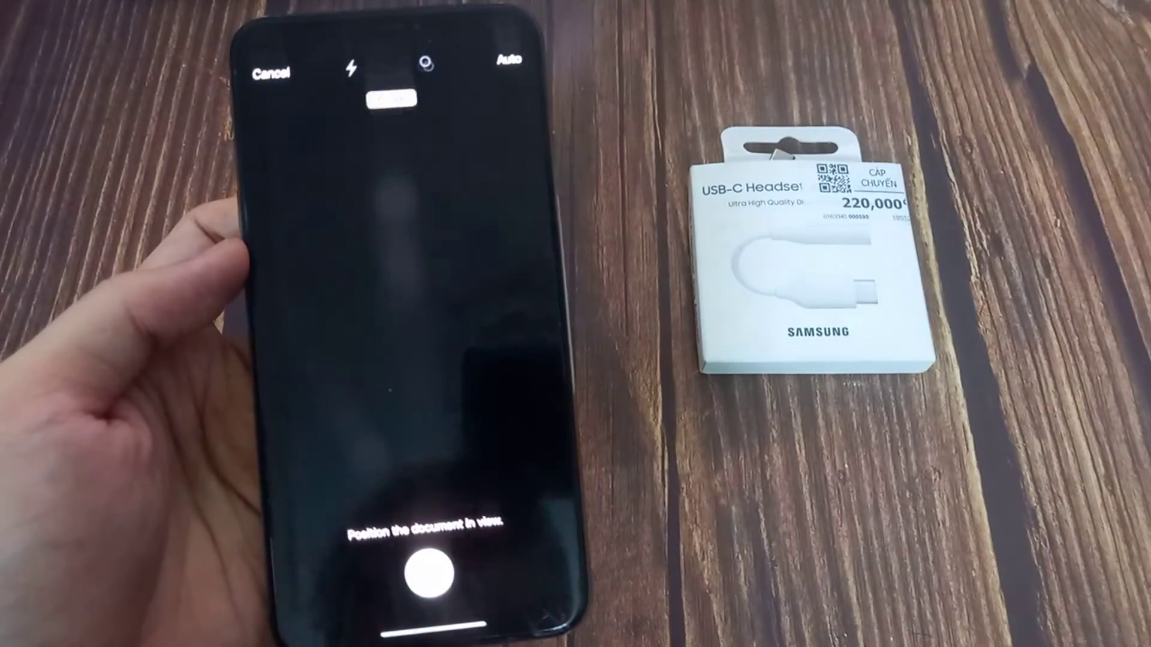